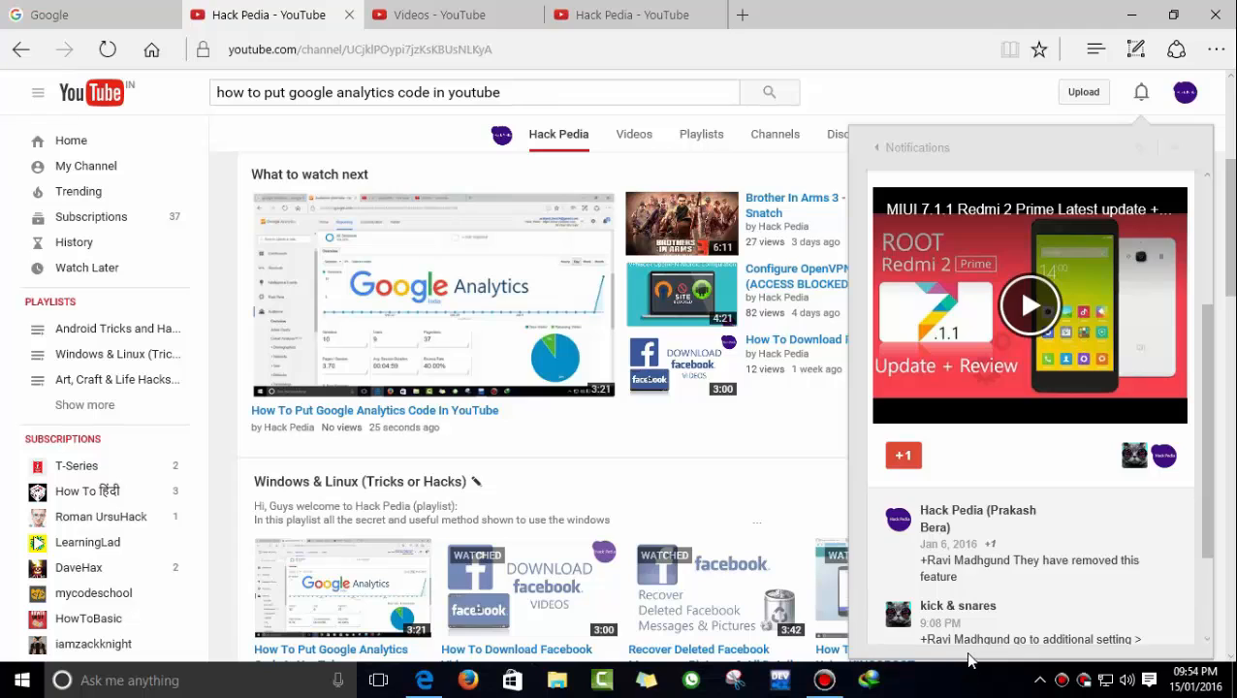
{"action": "mouse_move", "coordinate": [981, 632]}
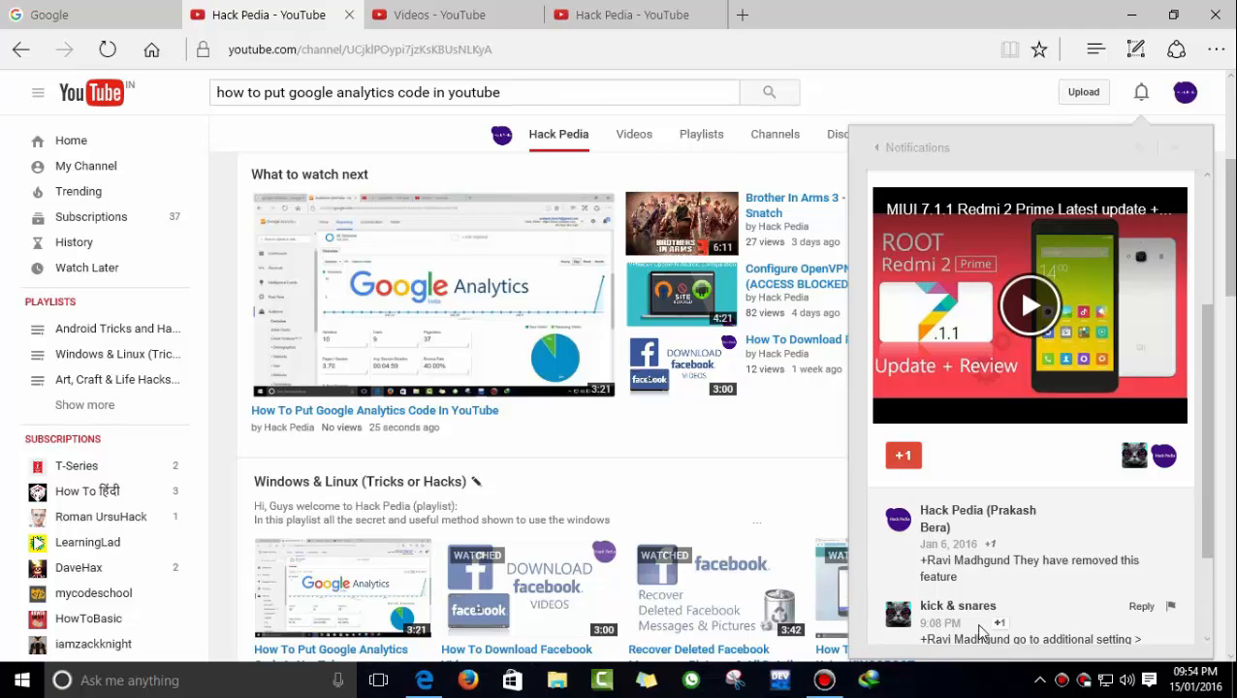